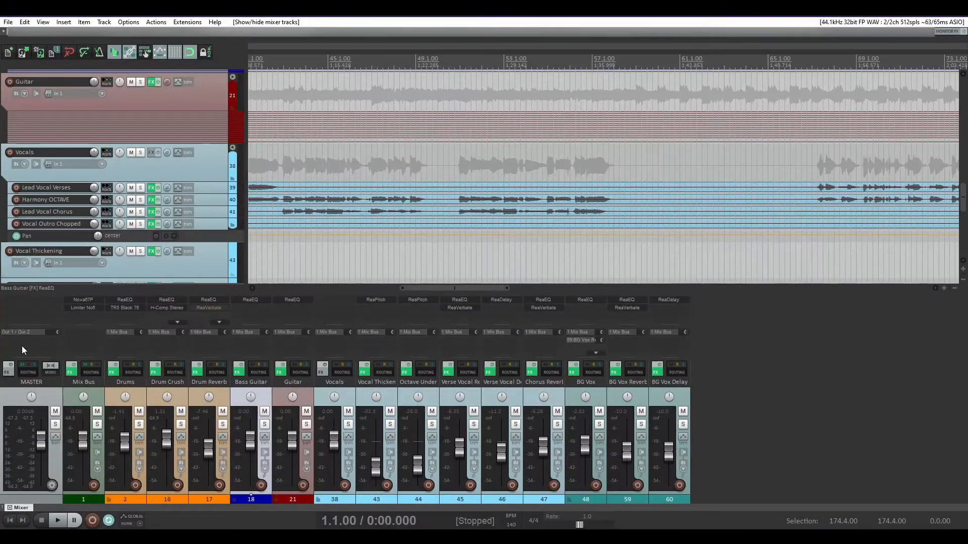
{"action": "mouse_move", "coordinate": [48, 93]}
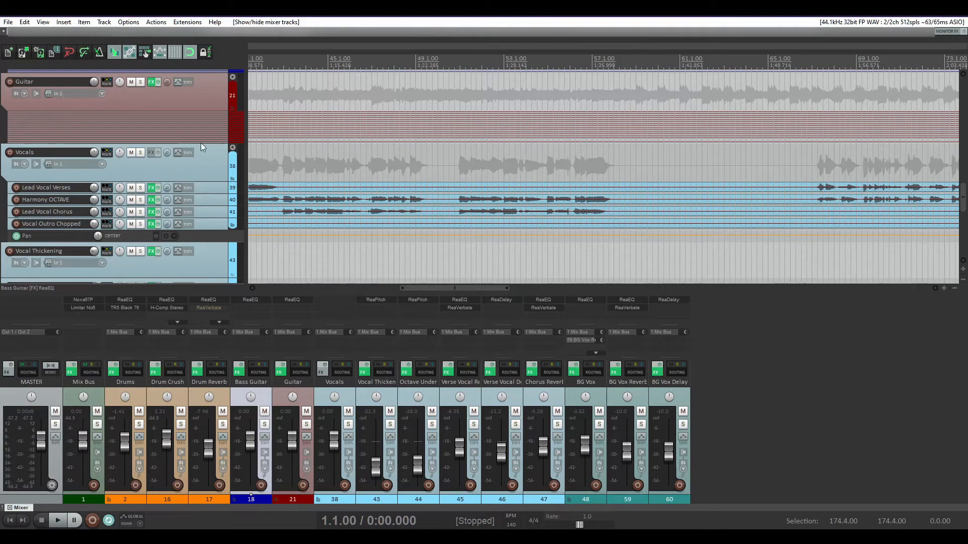
Step: Bring up the mixer's display options menu listing folder, child-track and send settings
{"action": "left_click", "coordinate": [233, 147]}
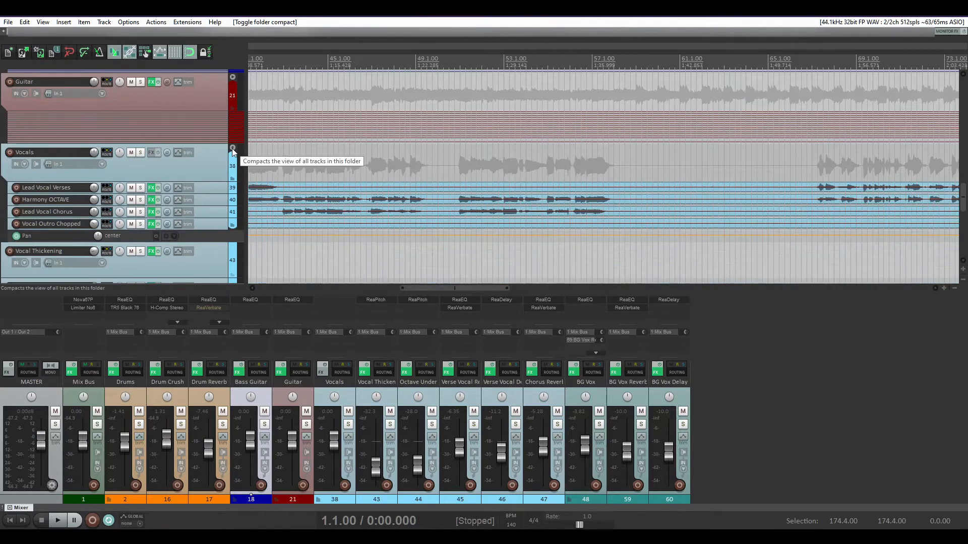
{"action": "mouse_move", "coordinate": [306, 397]}
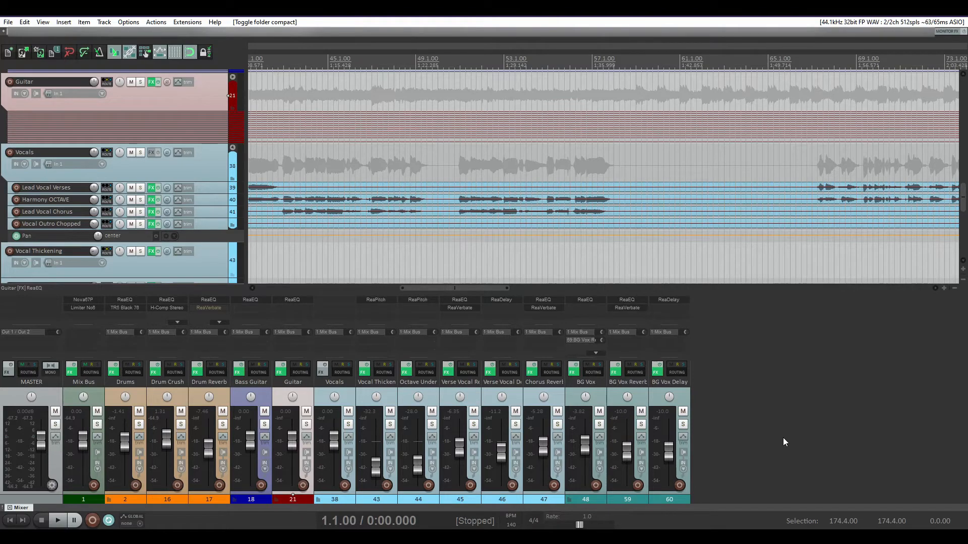
{"action": "mouse_move", "coordinate": [757, 404]}
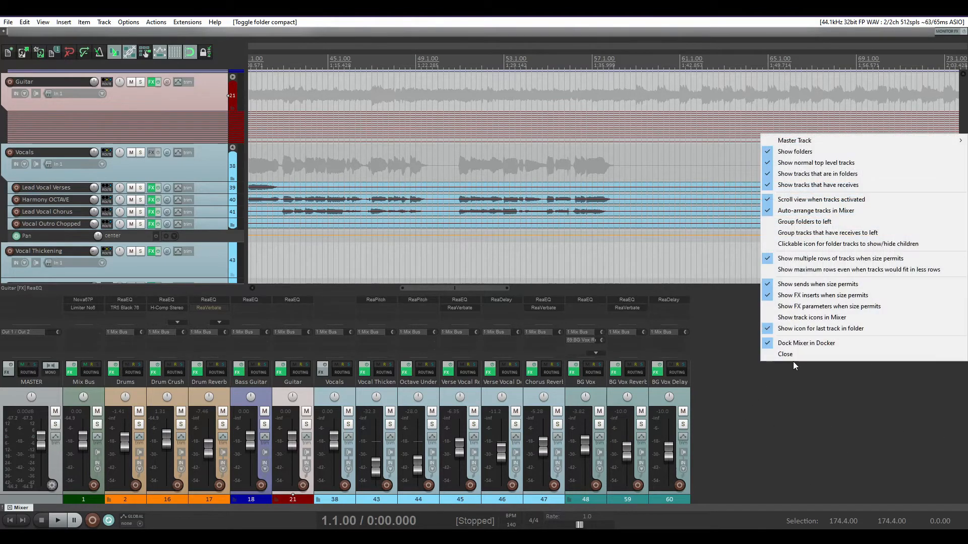
{"action": "mouse_move", "coordinate": [826, 284]}
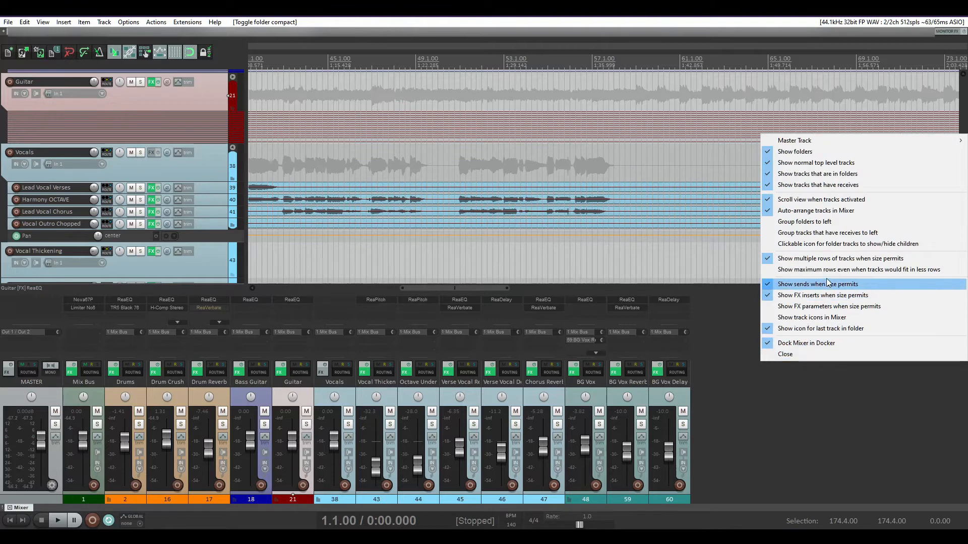
{"action": "mouse_move", "coordinate": [834, 244]}
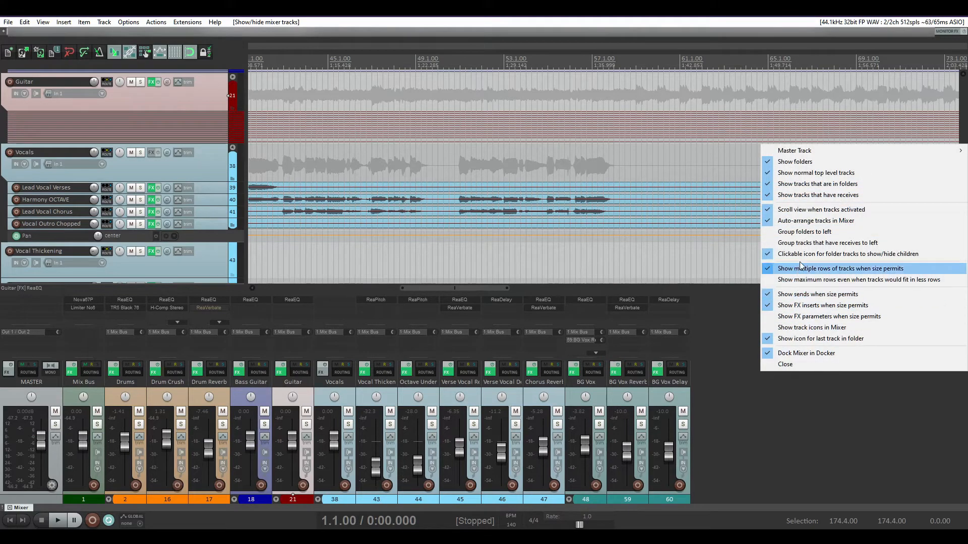
{"action": "left_click", "coordinate": [840, 268]}
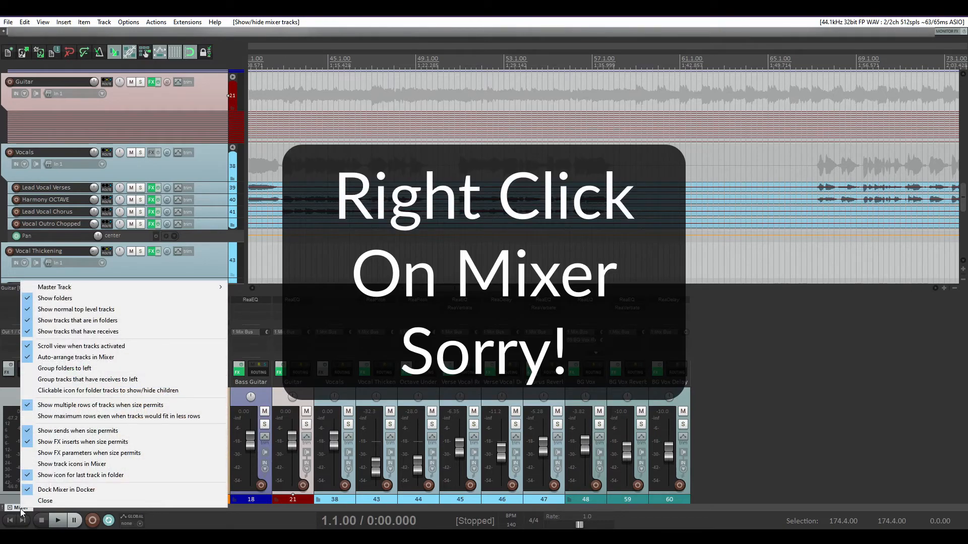
{"action": "mouse_move", "coordinate": [108, 390]}
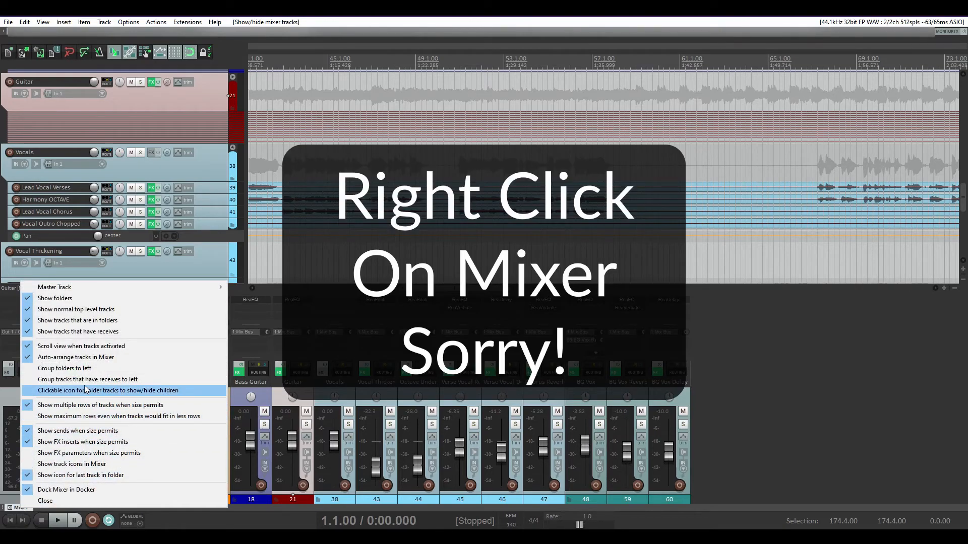
Step: Enable 'Clickable icon for folder tracks to show/hide children' in the mixer options
{"action": "left_click", "coordinate": [99, 390]}
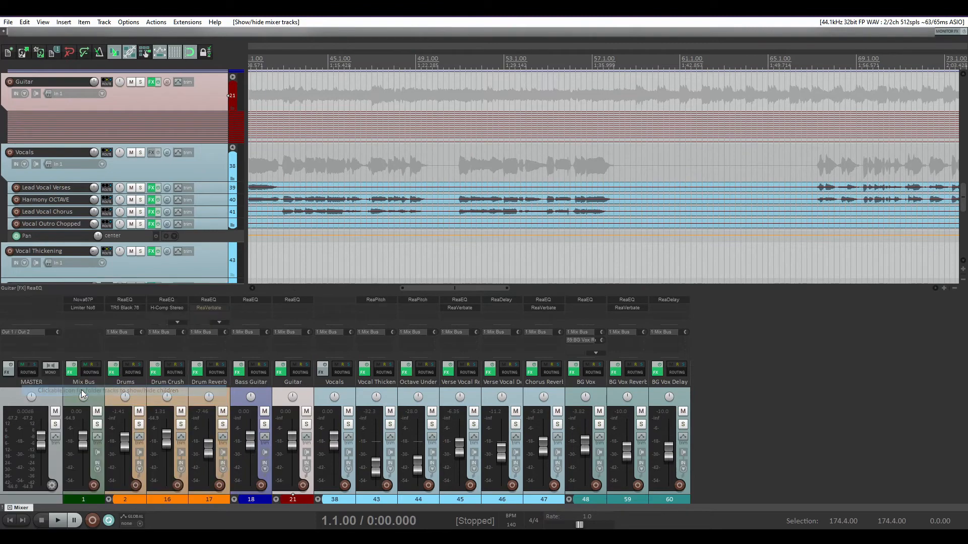